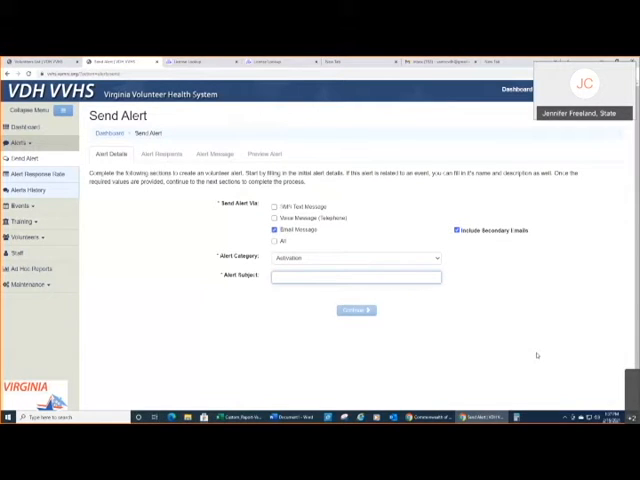
Enter 'POD on Thursday need volunteers at 2PM' as the email alert subject
{"action": "type", "text": "POD on Thursday need!"}
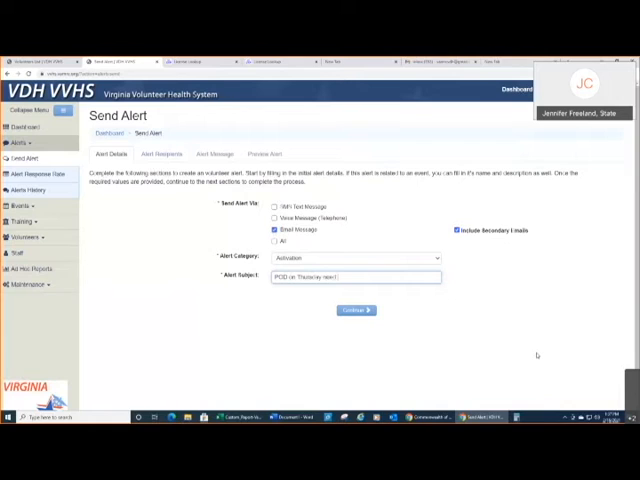
{"action": "type", "text": "volunteers"}
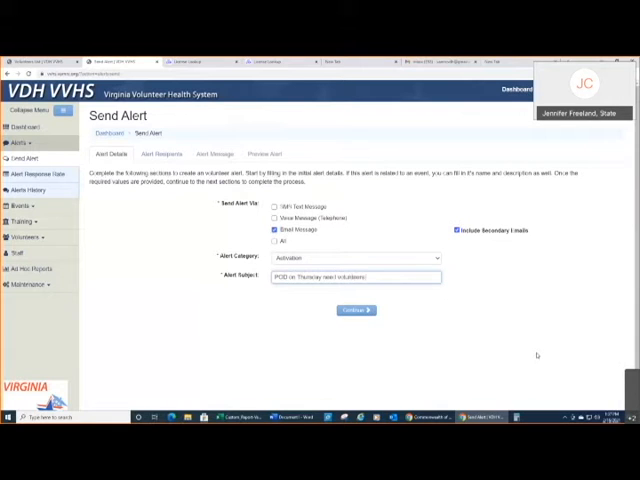
{"action": "type", "text": "at 2PM"}
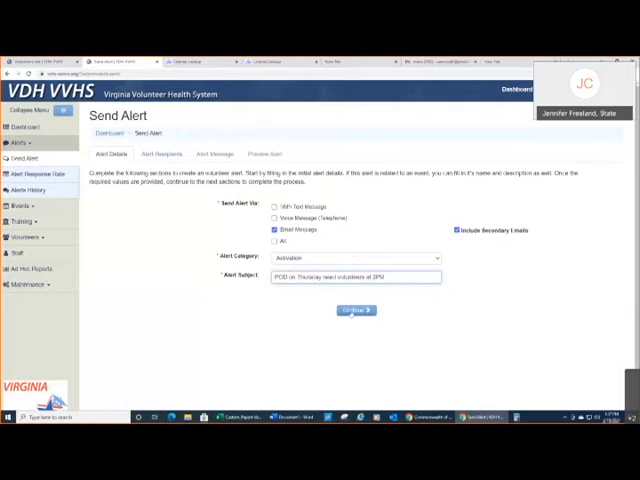
Continue to the recipients step and choose Group Alert as the alert type
{"action": "left_click", "coordinate": [355, 310]}
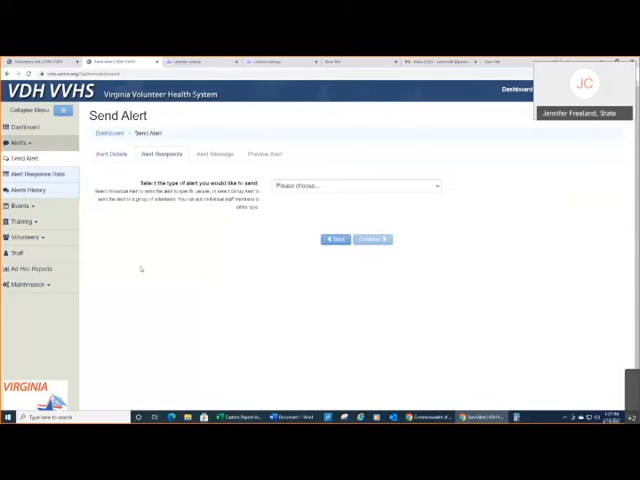
{"action": "left_click", "coordinate": [355, 186]}
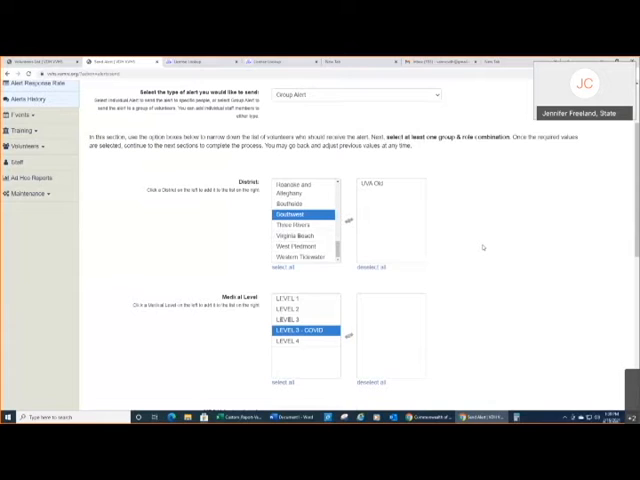
Scroll down to the Medical Level list to choose levels 1, 2, 3 and 3 - COVID
{"action": "scroll", "scroll_direction": "down", "scroll_amount": 3}
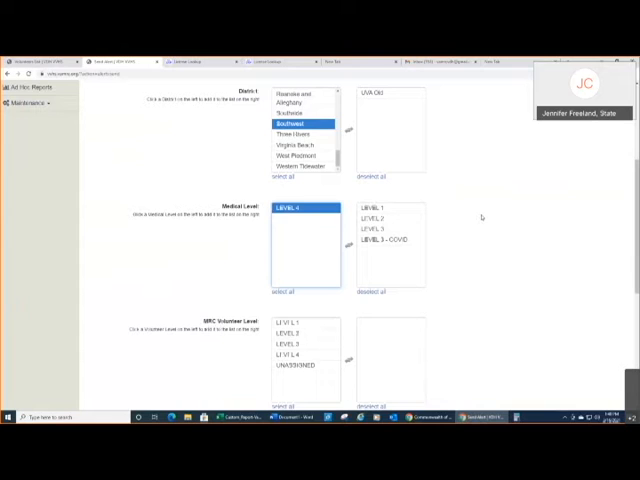
{"action": "mouse_move", "coordinate": [489, 283]}
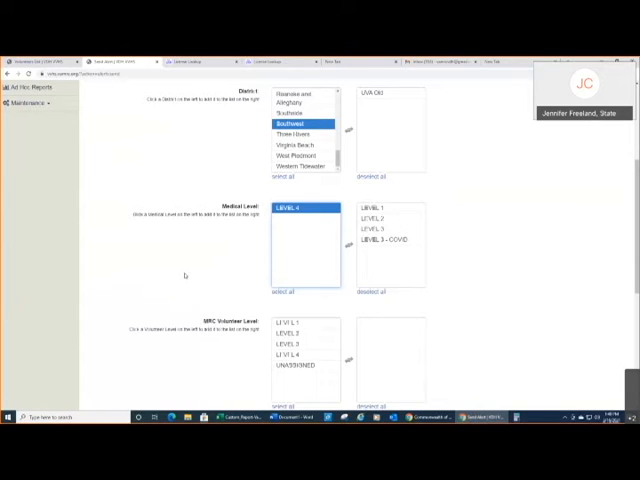
{"action": "mouse_move", "coordinate": [182, 272]}
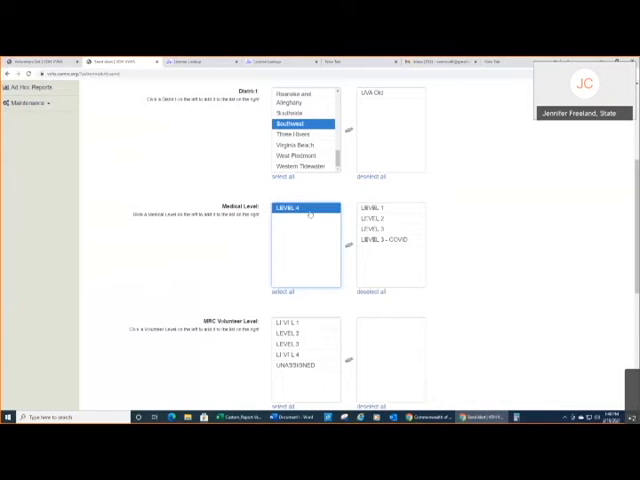
Undo the accidental medical level 4 selection and add MRC Volunteer Levels 1–3
{"action": "double_click", "coordinate": [305, 208]}
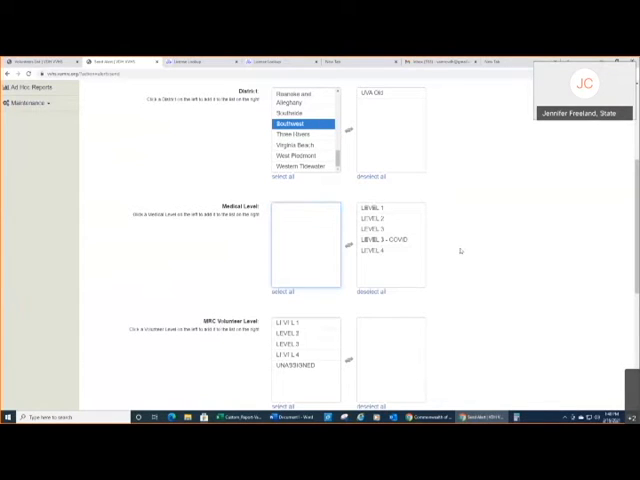
{"action": "left_click", "coordinate": [374, 251]}
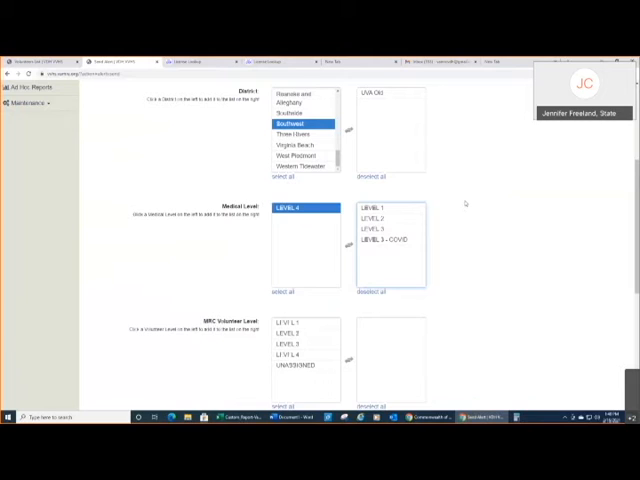
{"action": "scroll", "scroll_direction": "down", "scroll_amount": 3}
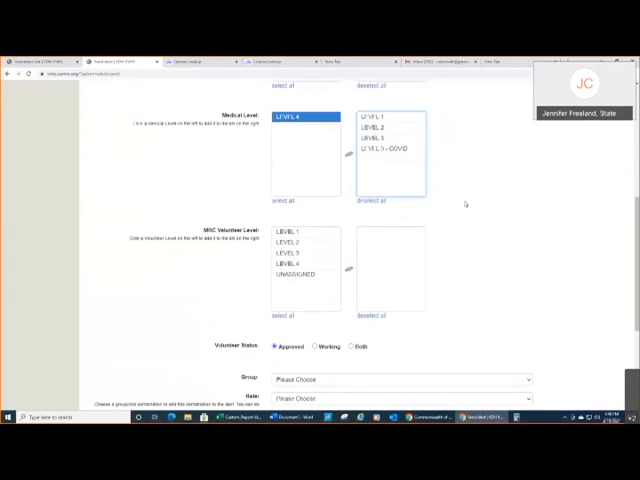
{"action": "mouse_move", "coordinate": [461, 204]}
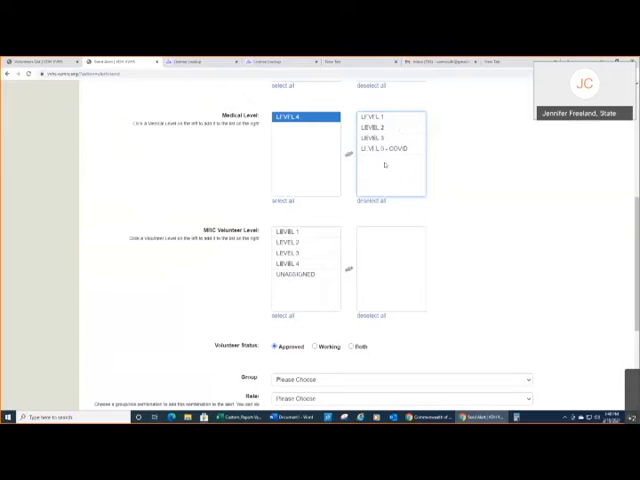
{"action": "scroll", "scroll_direction": "down", "scroll_amount": 3}
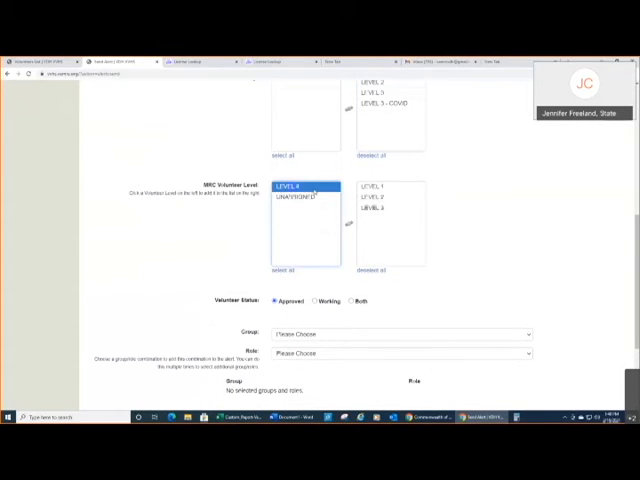
{"action": "double_click", "coordinate": [305, 196]}
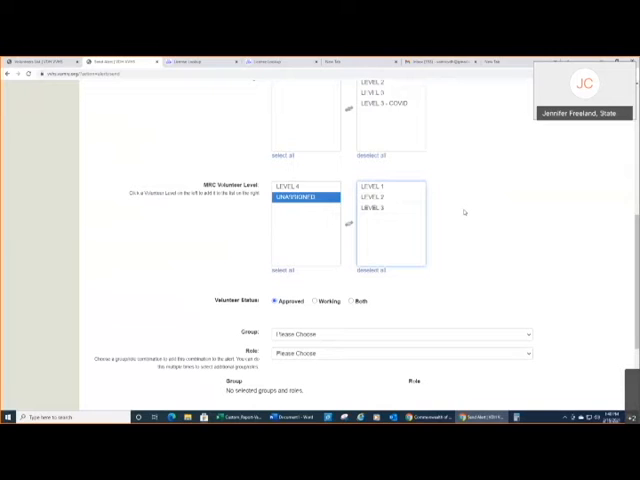
{"action": "mouse_move", "coordinate": [460, 215]}
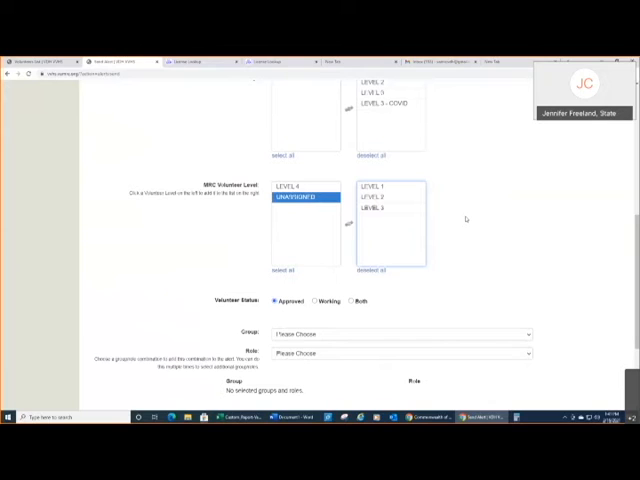
{"action": "mouse_move", "coordinate": [437, 209]}
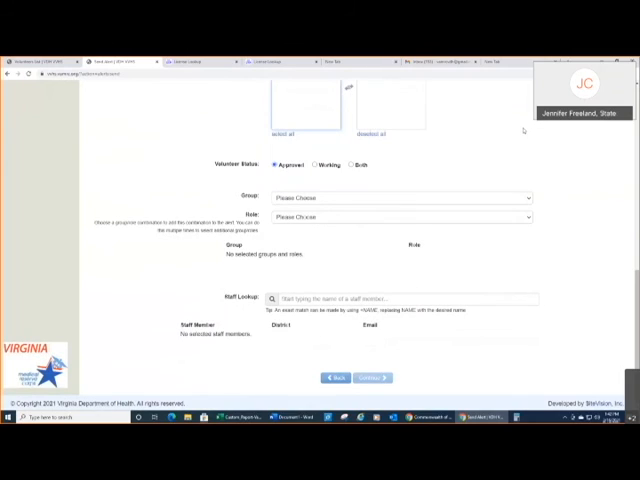
{"action": "mouse_move", "coordinate": [550, 198]}
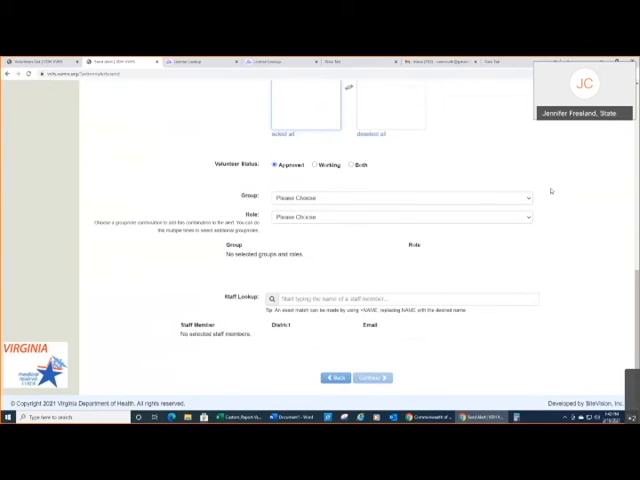
{"action": "mouse_move", "coordinate": [550, 160]}
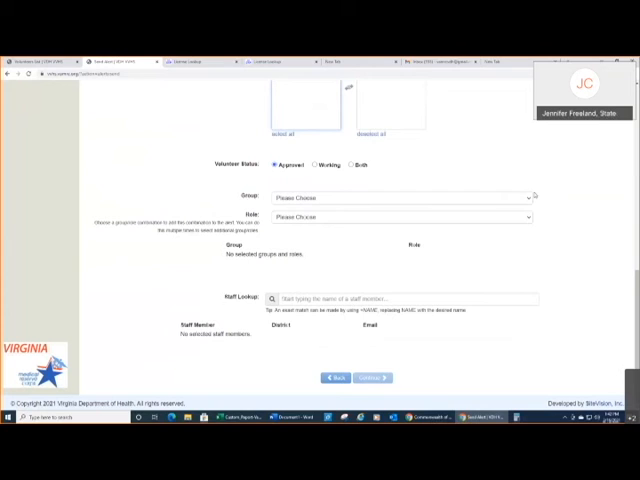
Select All in the recipient Group dropdown, then open the Role list
{"action": "left_click", "coordinate": [400, 196]}
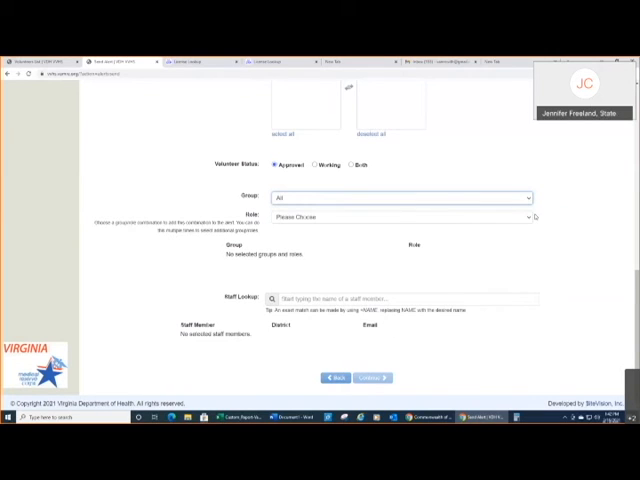
{"action": "mouse_move", "coordinate": [563, 218]}
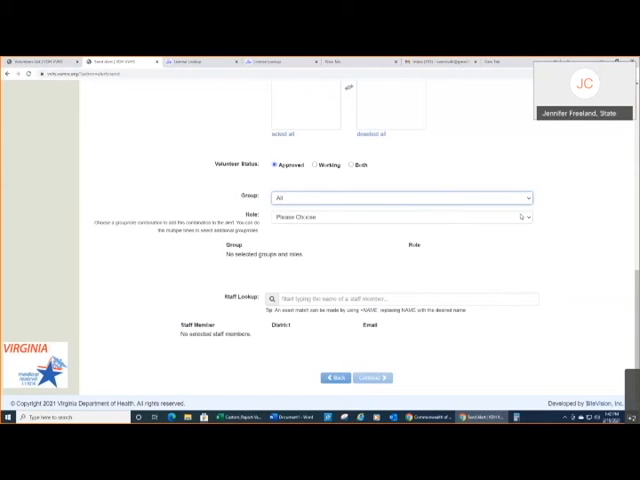
{"action": "left_click", "coordinate": [400, 216]}
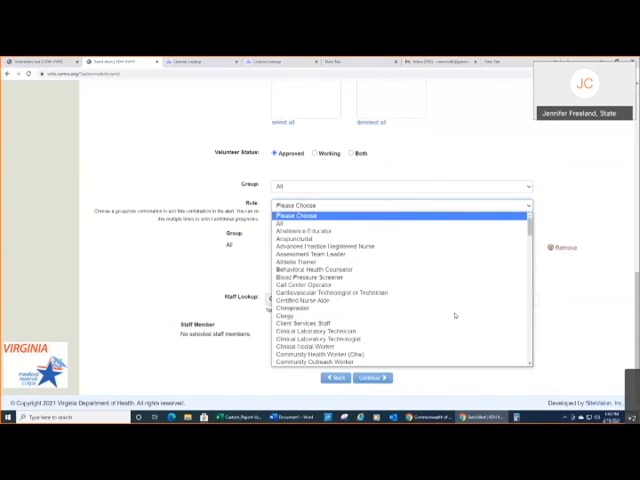
Add the Covid-19 Vaccinator - Skills Check Needed role and continue to Alert Message
{"action": "scroll", "scroll_direction": "down", "scroll_amount": 3}
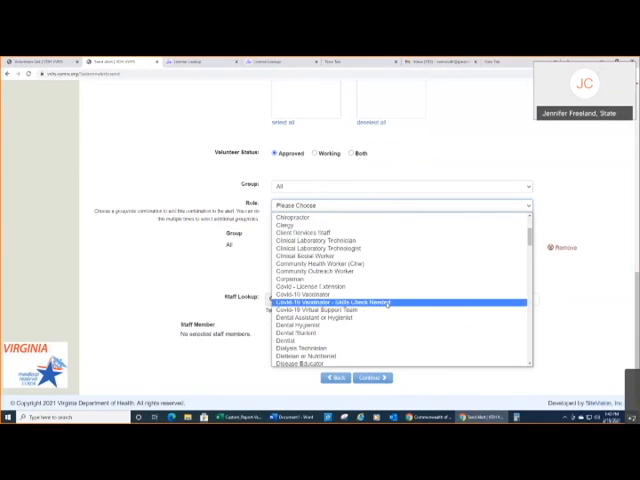
{"action": "left_click", "coordinate": [320, 302]}
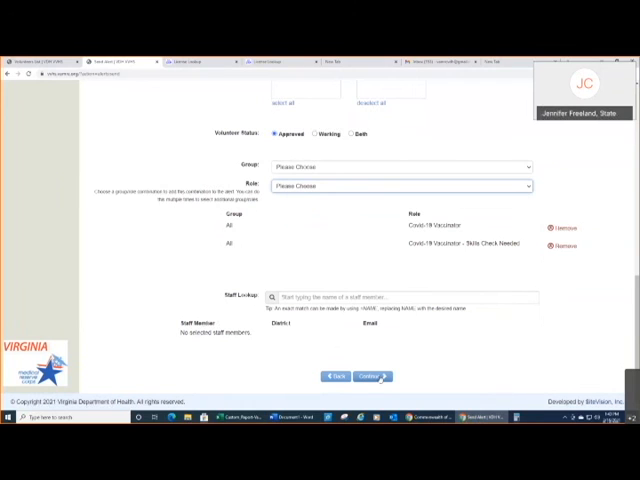
{"action": "left_click", "coordinate": [368, 376]}
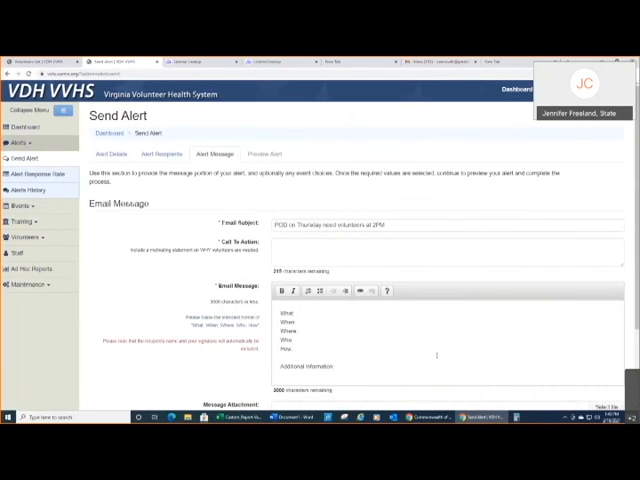
{"action": "scroll", "scroll_direction": "down", "scroll_amount": 3}
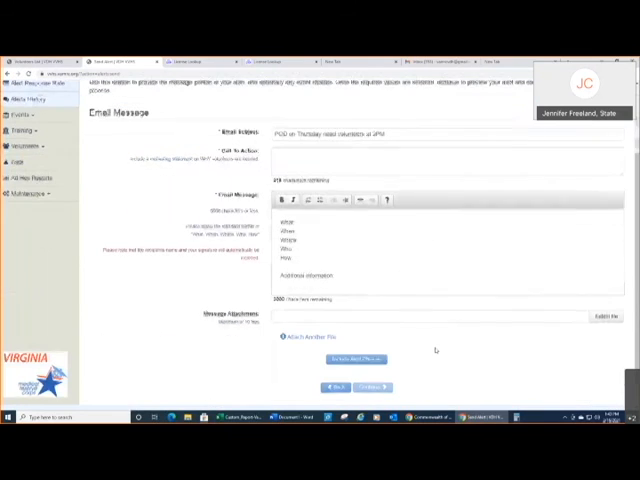